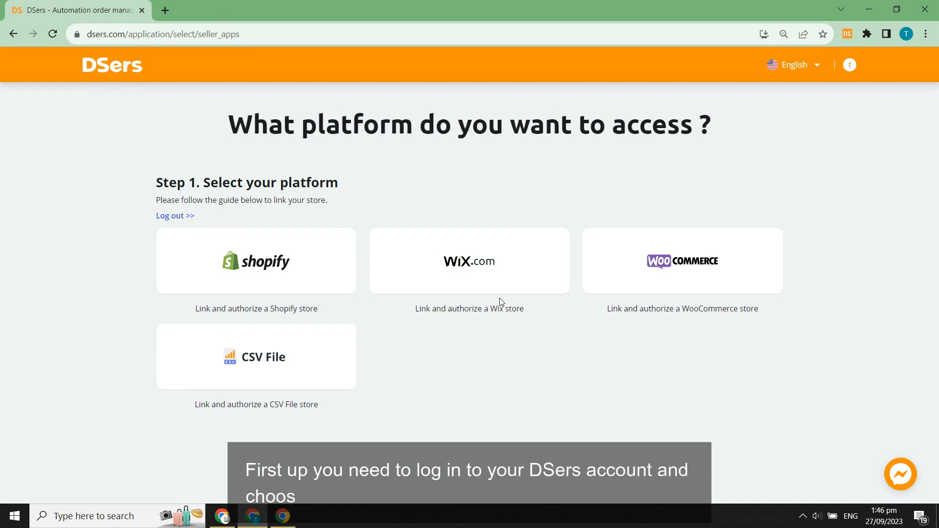
# - Pick Wix.com as the DSers platform, install the app and accept its Wix permissions
pyautogui.click(469, 261)
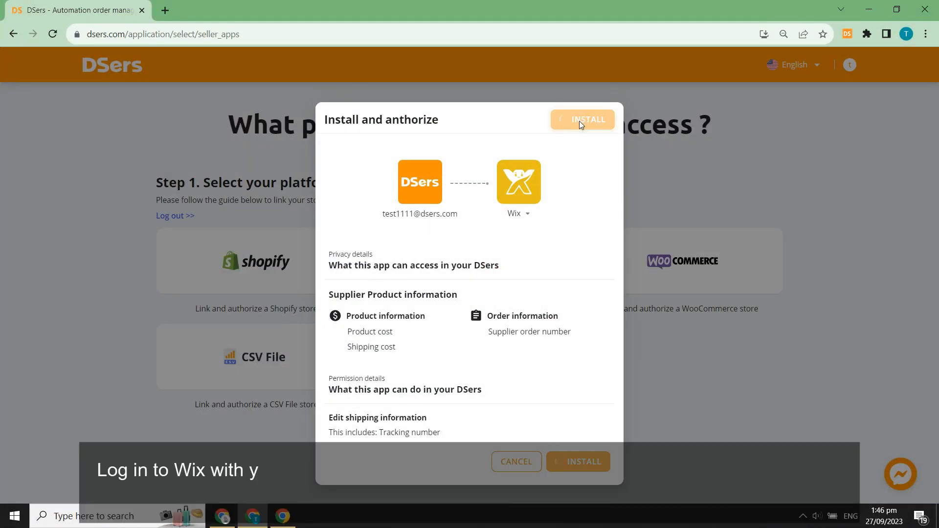
pyautogui.click(581, 118)
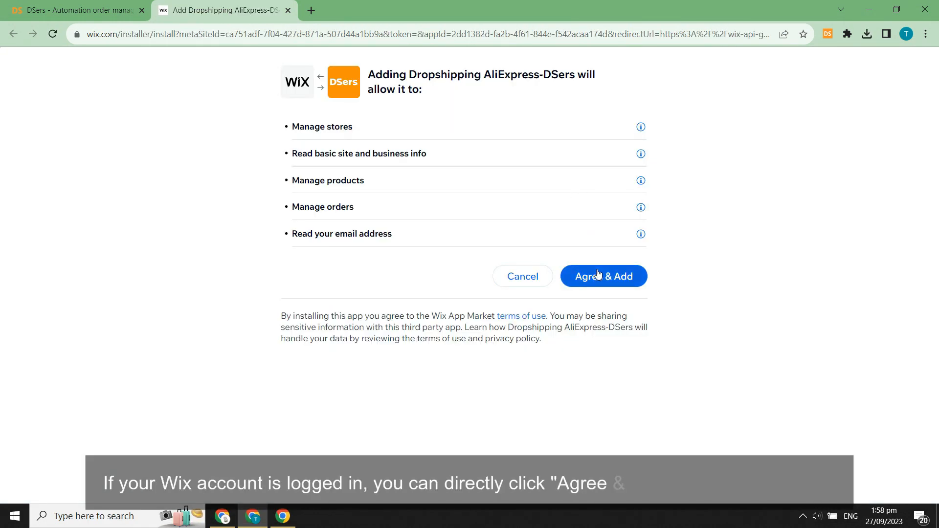
pyautogui.click(603, 276)
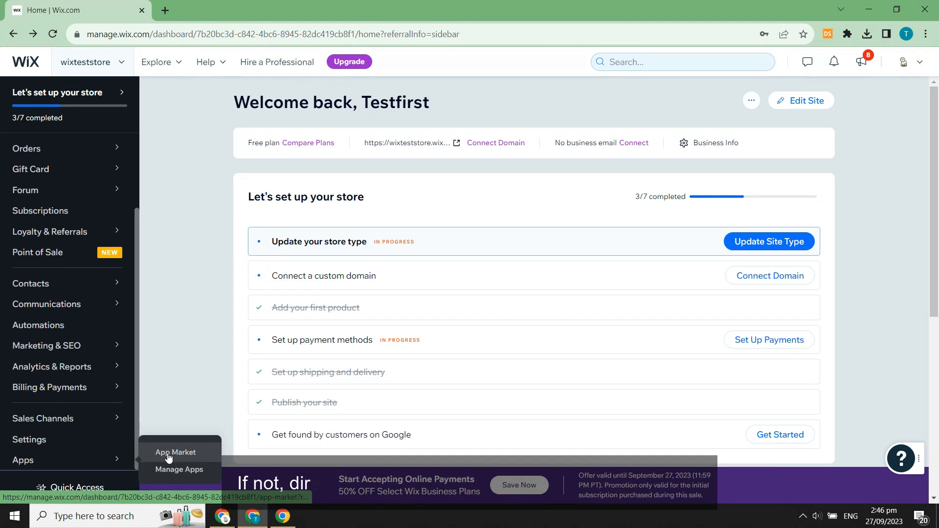
# - Search the Wix App Market for 'dpers', add the DSers app and accept permissions
pyautogui.click(176, 452)
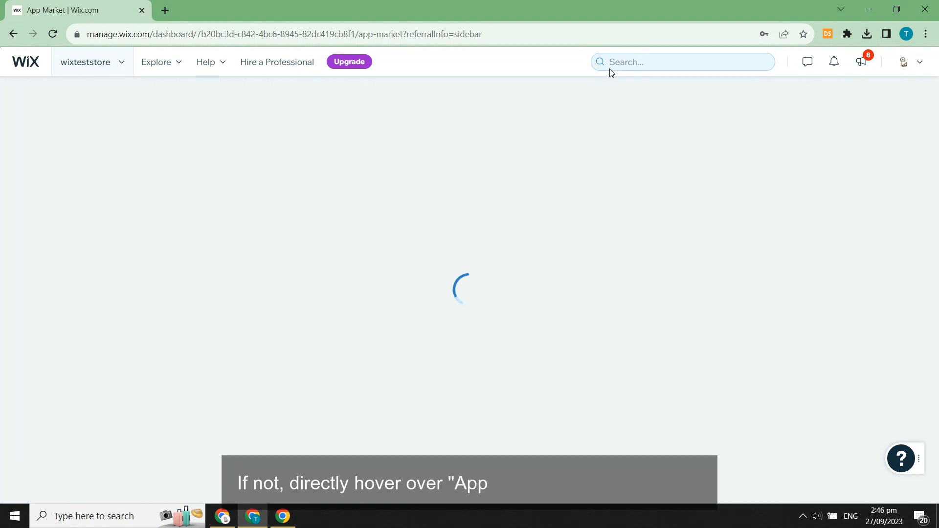
pyautogui.write('dpers')
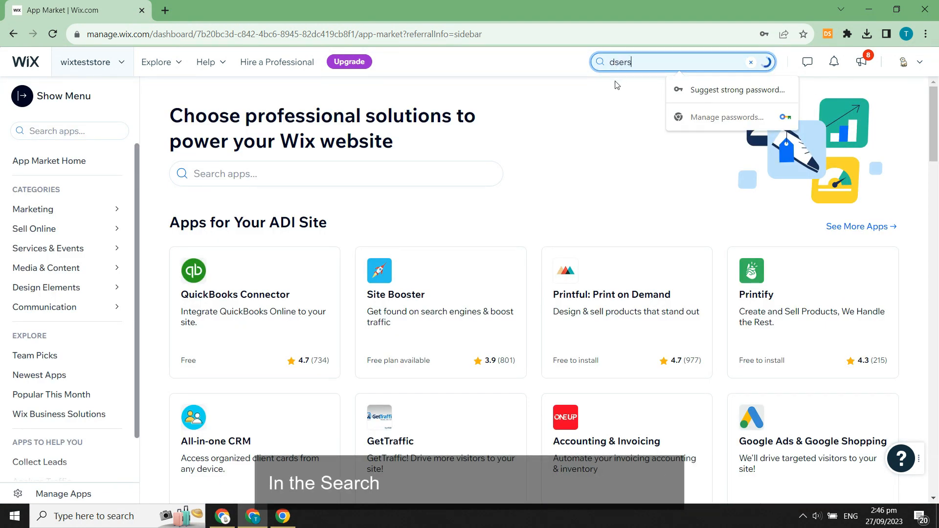
pyautogui.press('Return')
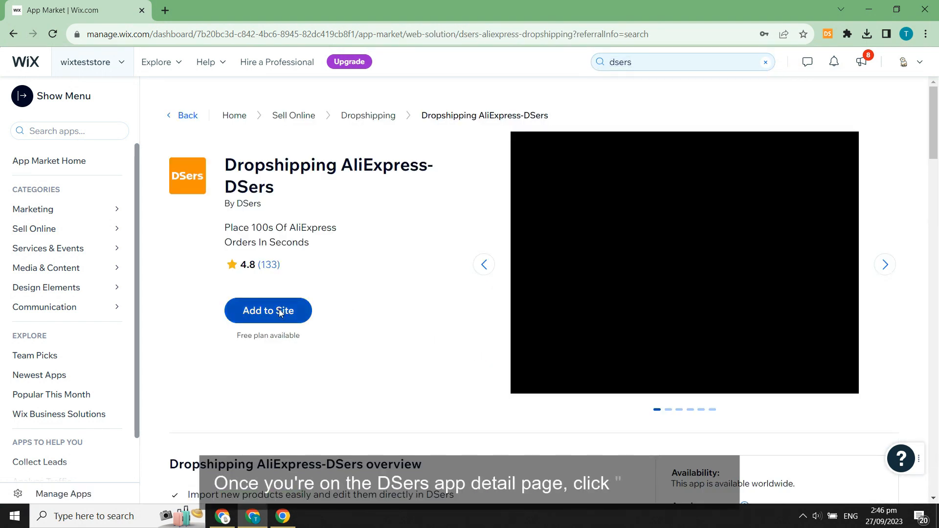
pyautogui.click(267, 310)
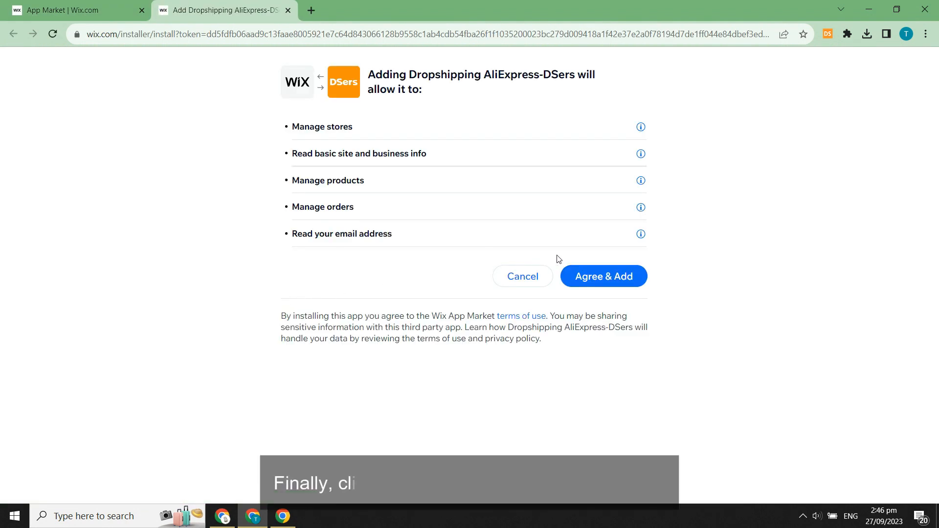
pyautogui.click(602, 276)
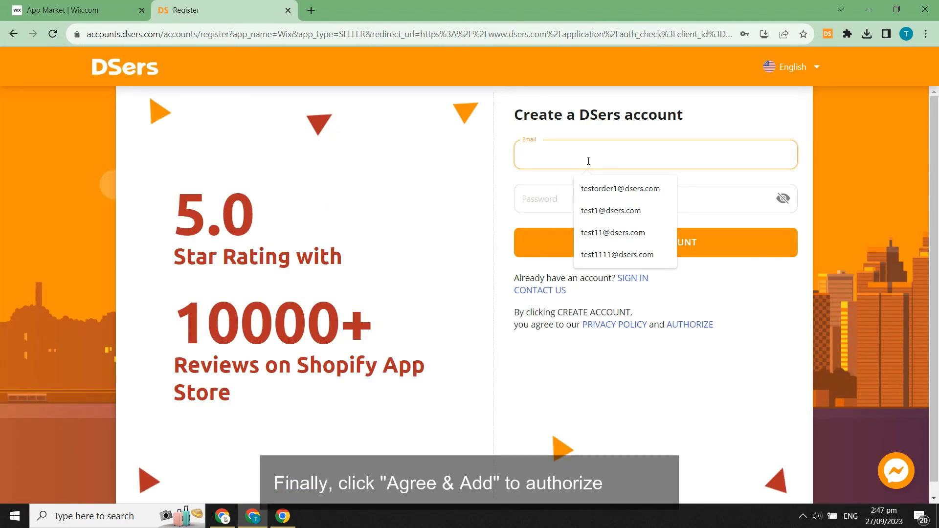
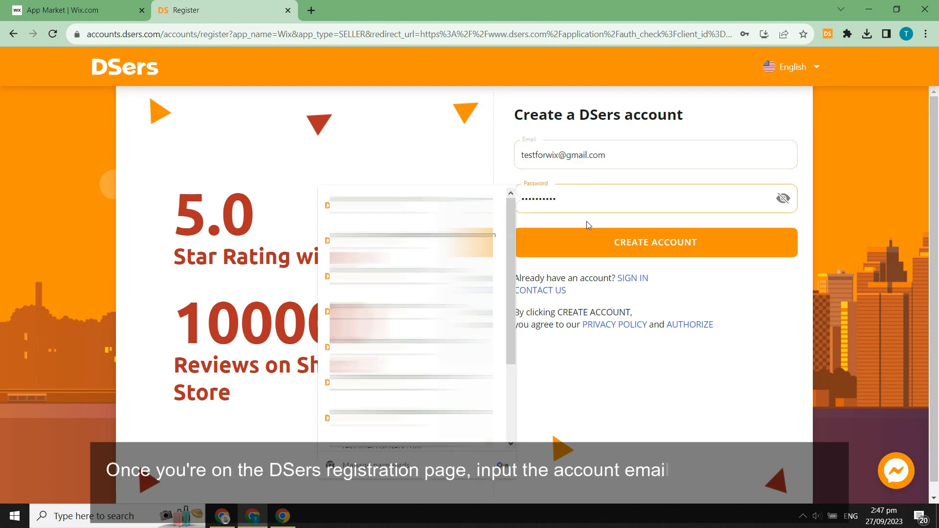
pyautogui.click(654, 243)
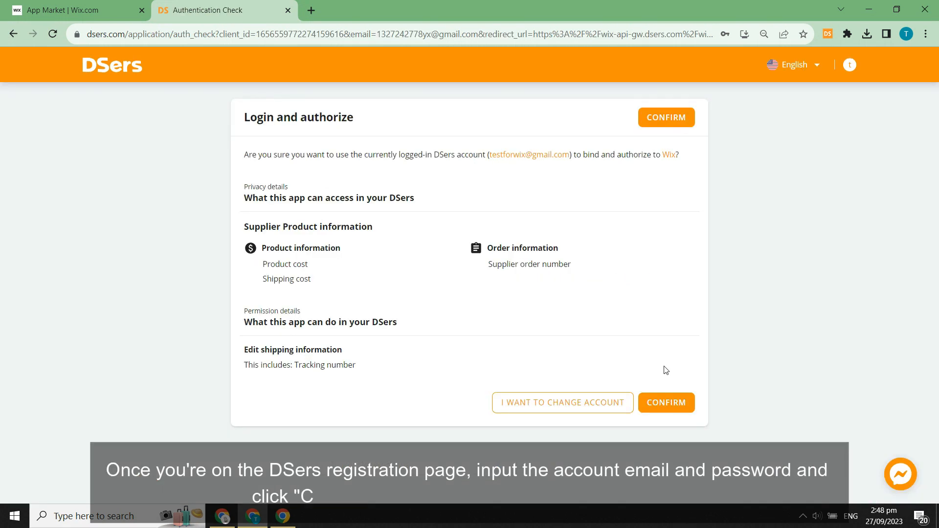
# - Confirm authorizing the new DSers account for Wix on the Login and authorize page
pyautogui.click(665, 402)
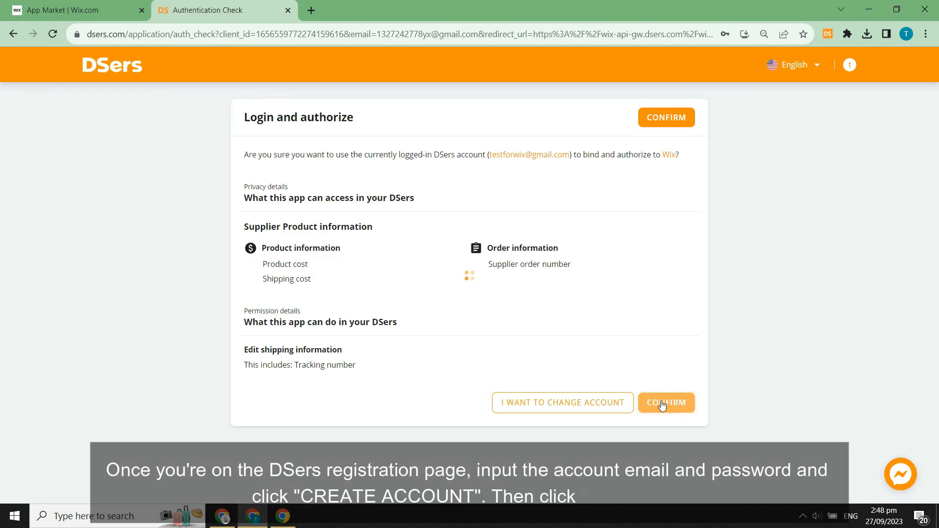
pyautogui.click(666, 403)
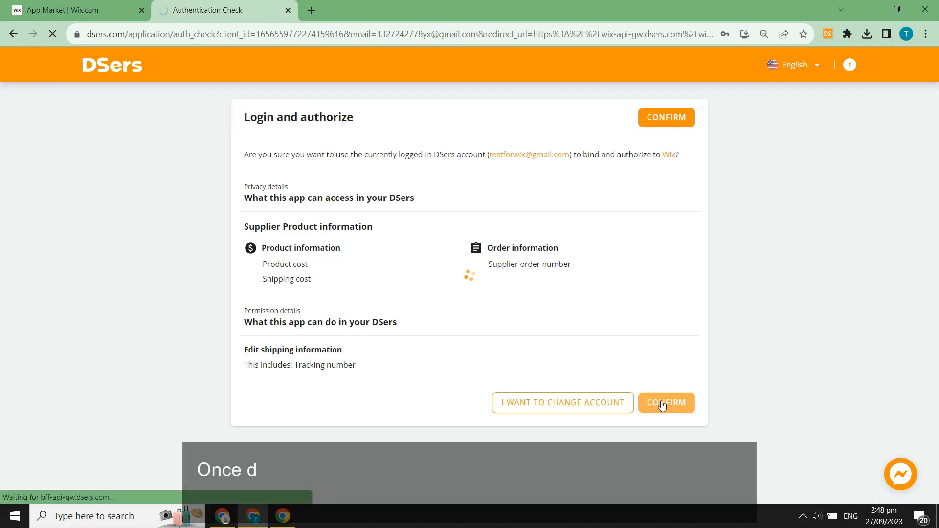
pyautogui.click(666, 403)
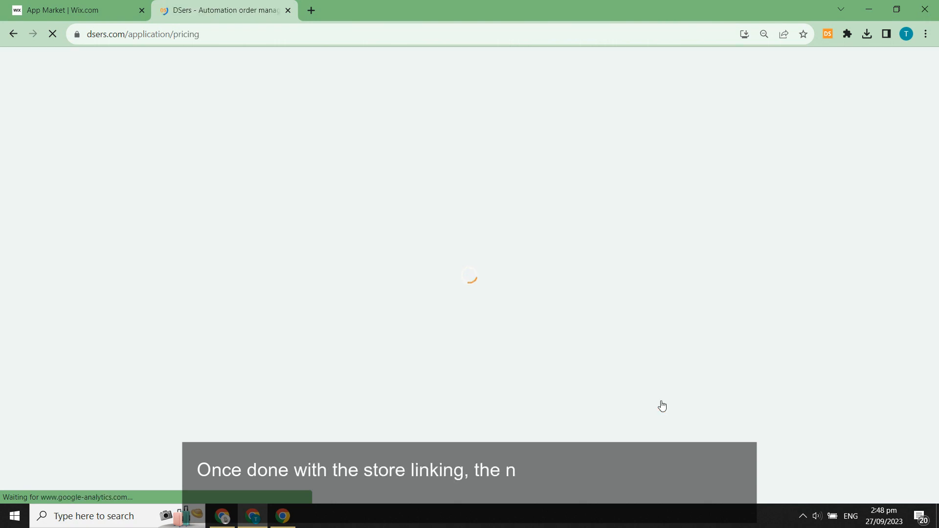